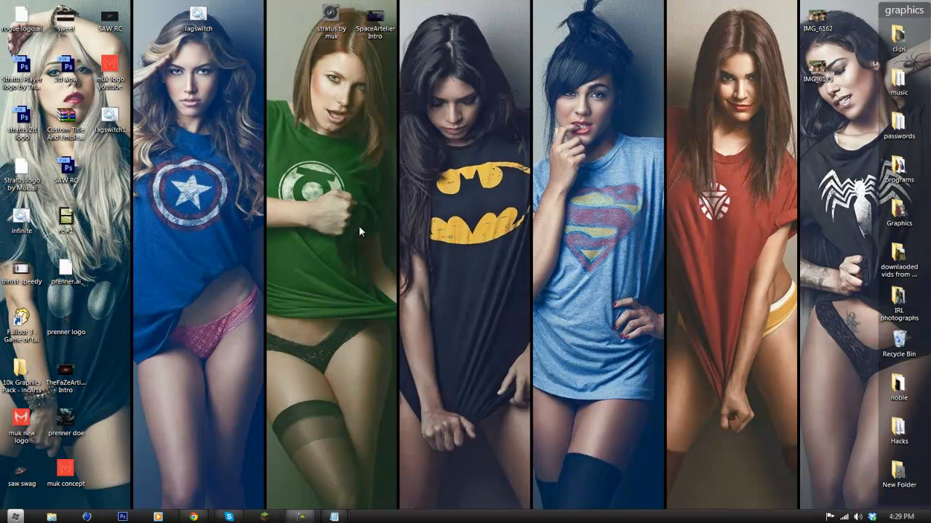
mouse_move(399, 231)
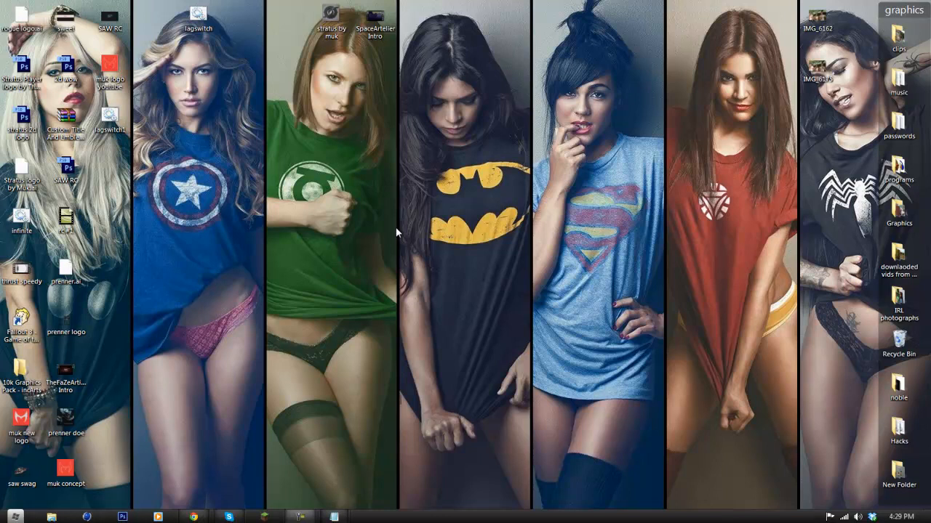
mouse_move(424, 181)
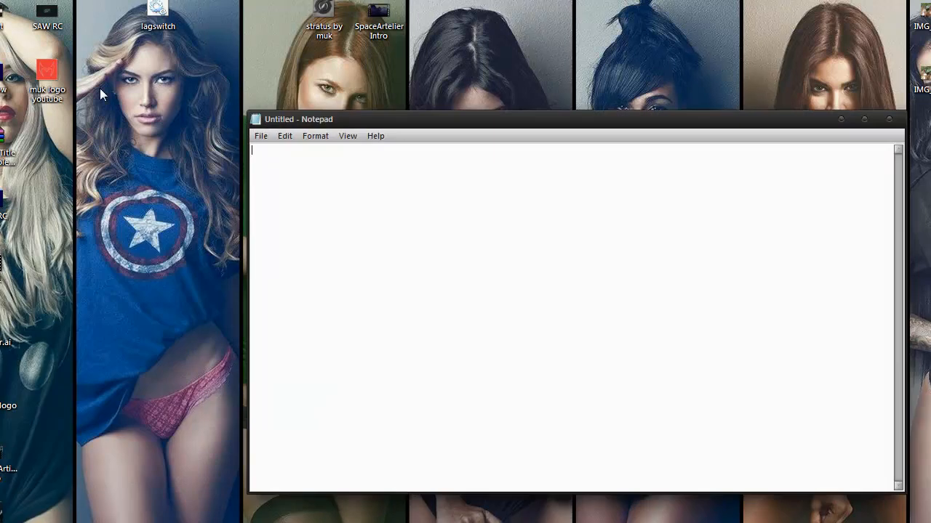
- Paste the copied script text into the blank Notepad document via the context menu
right_click(157, 7)
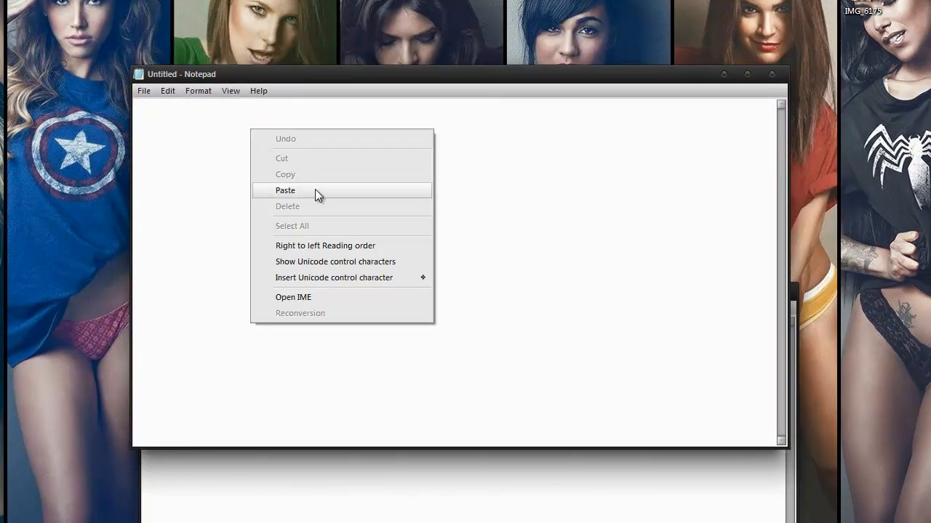
click(285, 189)
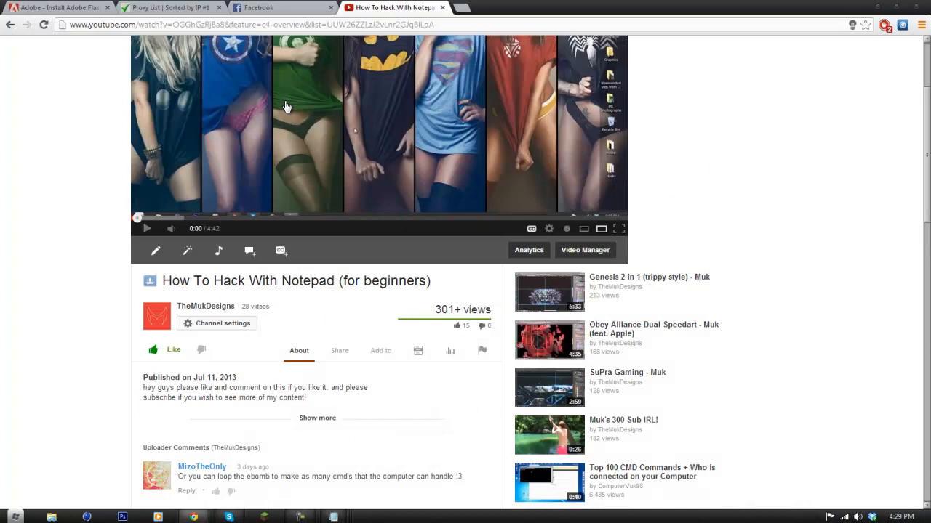
- Select the 108.61.24.24 address in the Samair.ru proxy list for copying
click(172, 7)
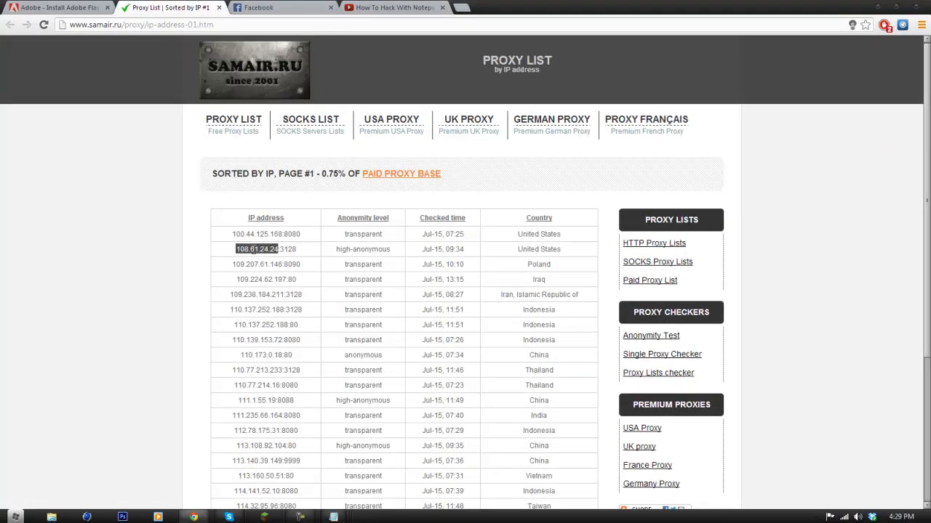
right_click(255, 249)
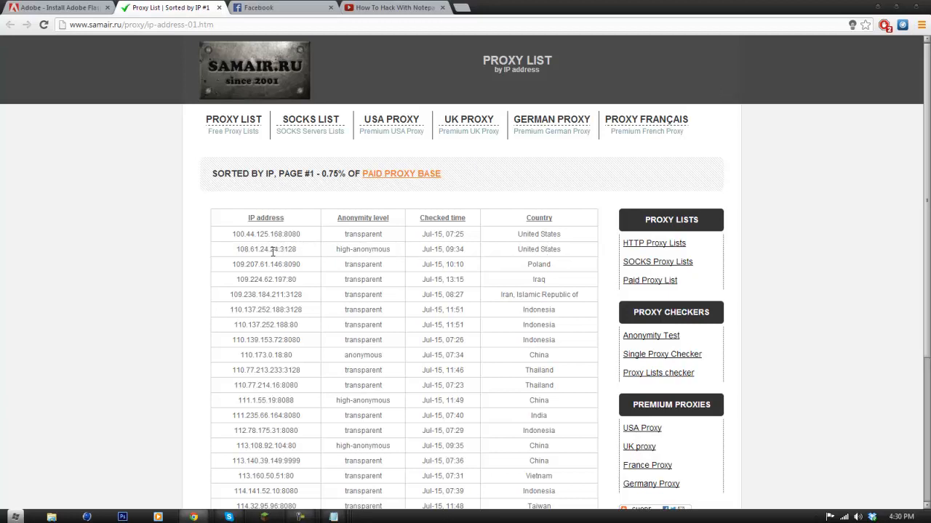
double_click(256, 249)
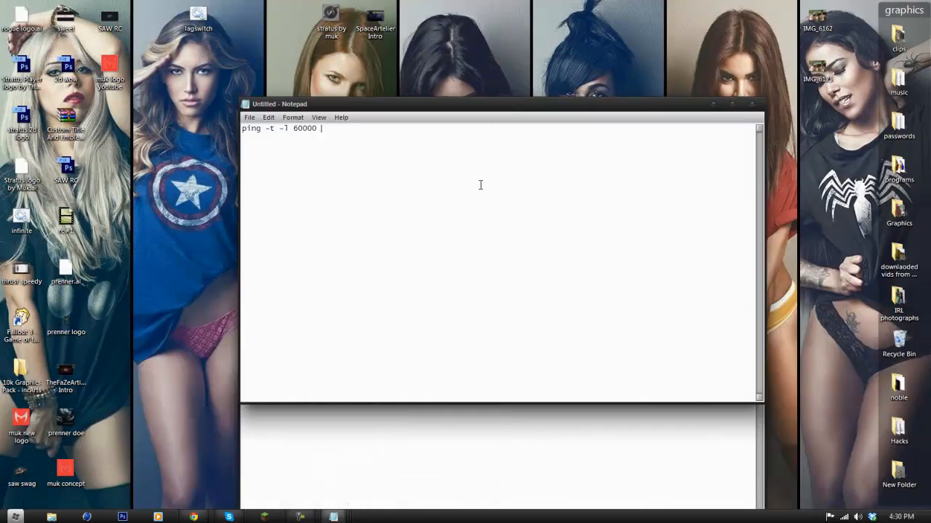
- Complete the line as 'ping -t -l 60000 108.61.24.24' and save it to the Desktop as lagswitch1.bat
text(108.61.24.24)
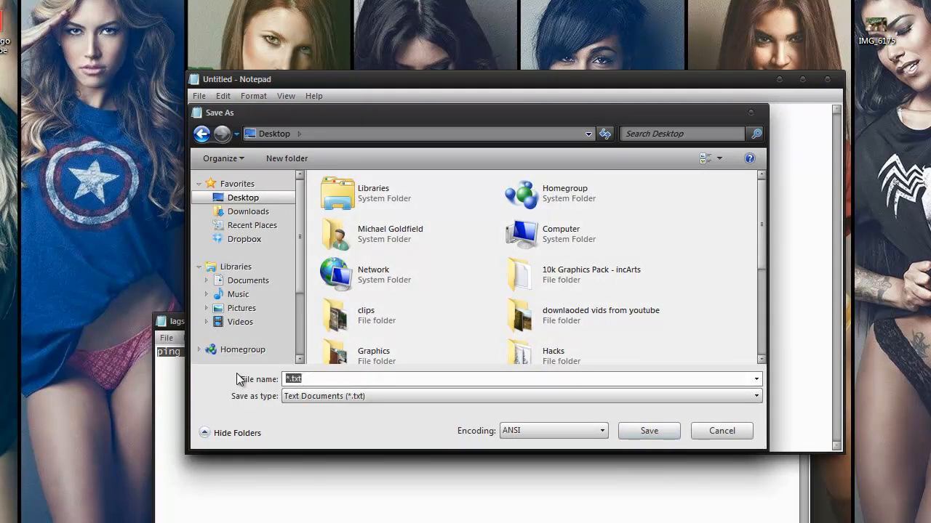
text(lagswitch1.)
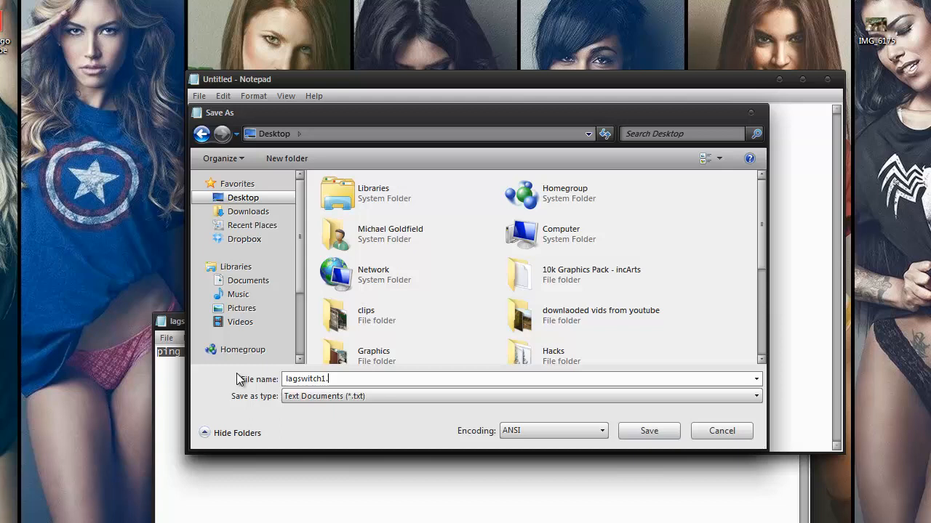
text(bat)
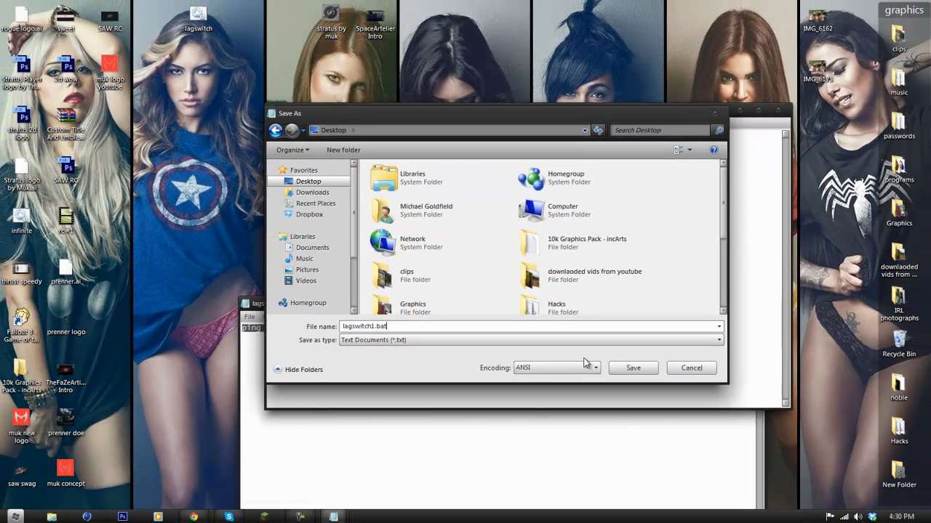
click(631, 368)
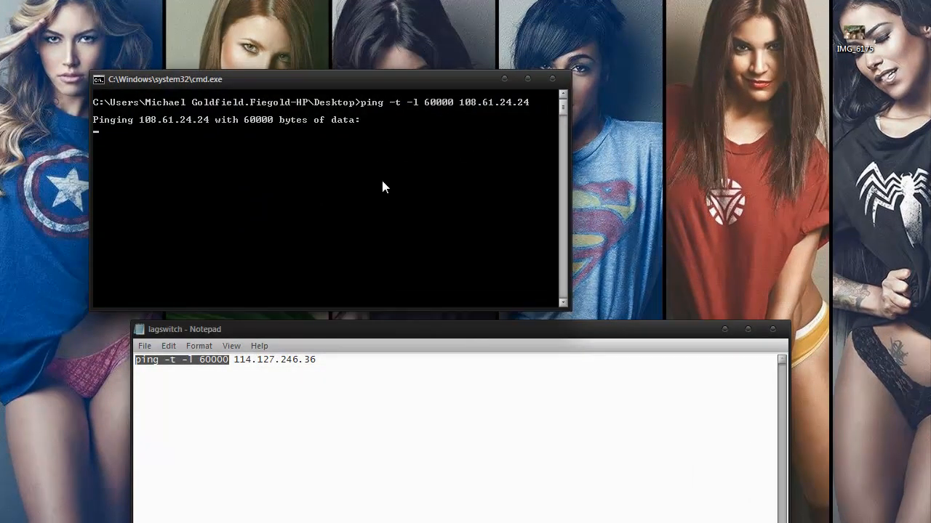
mouse_move(555, 314)
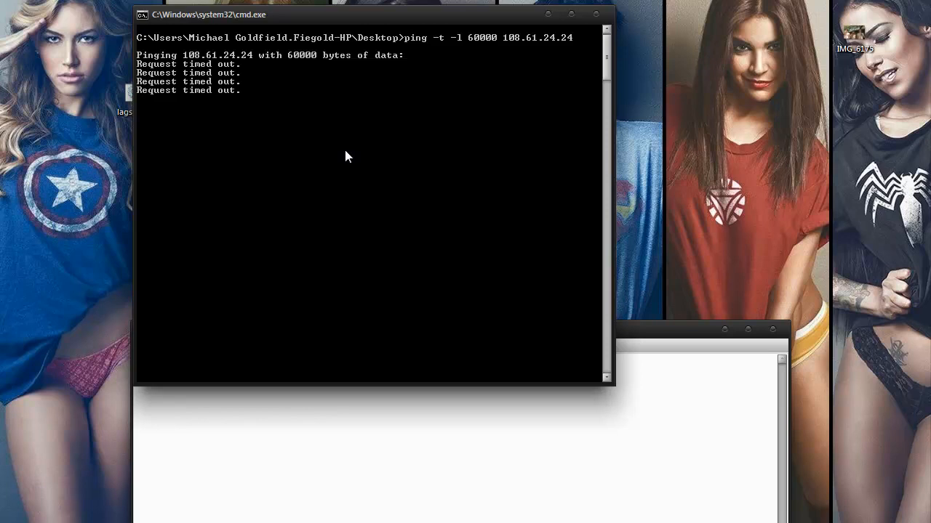
mouse_move(451, 21)
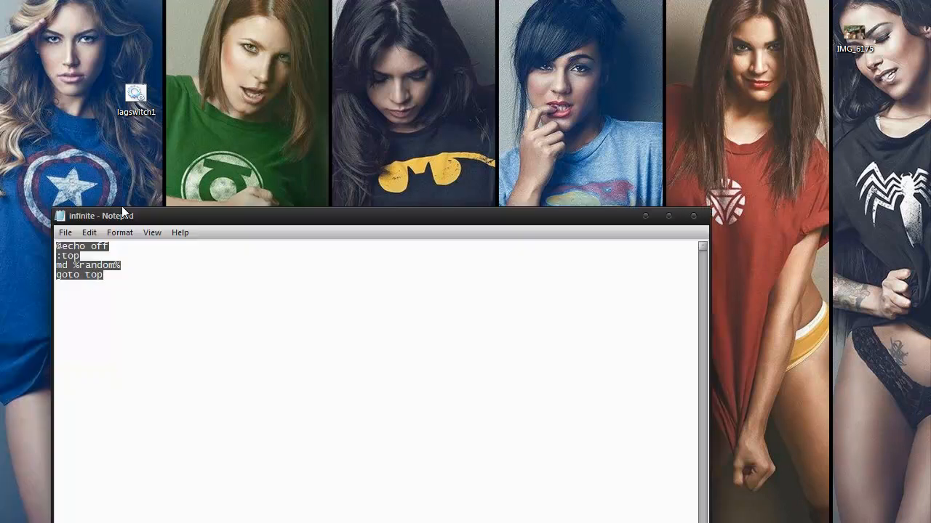
- Reposition the infinite script window and rewrite its final line as 'goto top'
drag(102, 215, 270, 115)
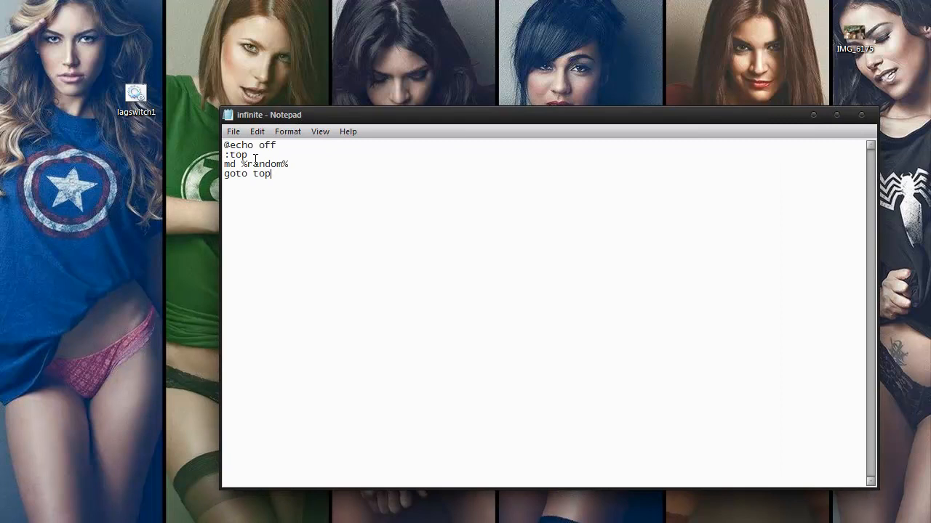
mouse_move(302, 189)
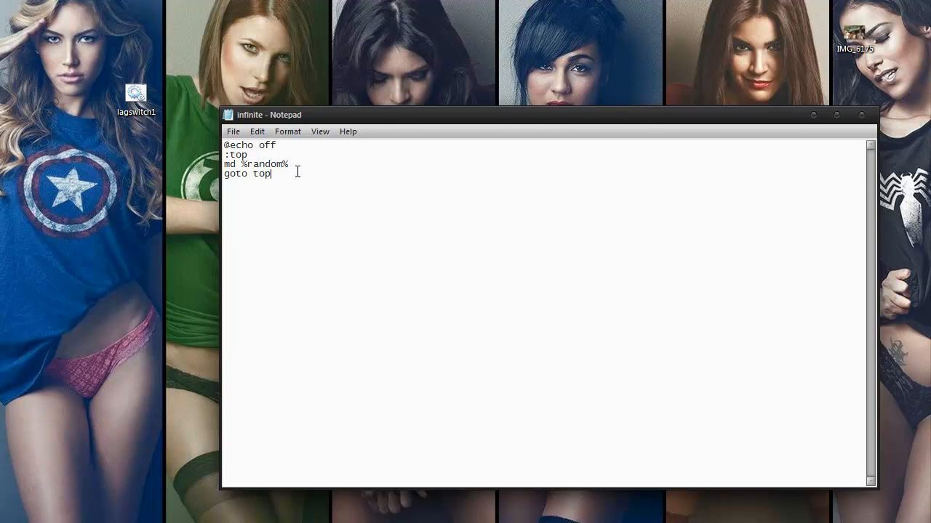
mouse_move(292, 166)
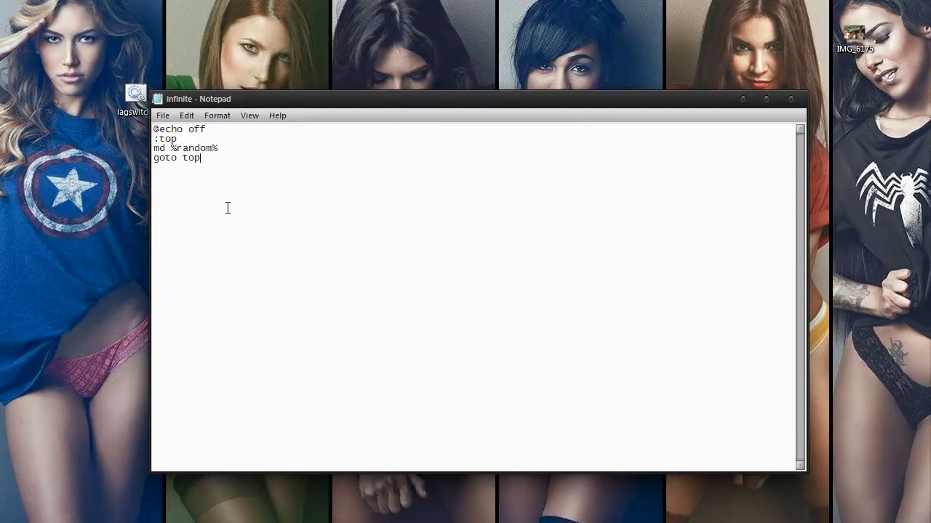
key(ctrl+a)
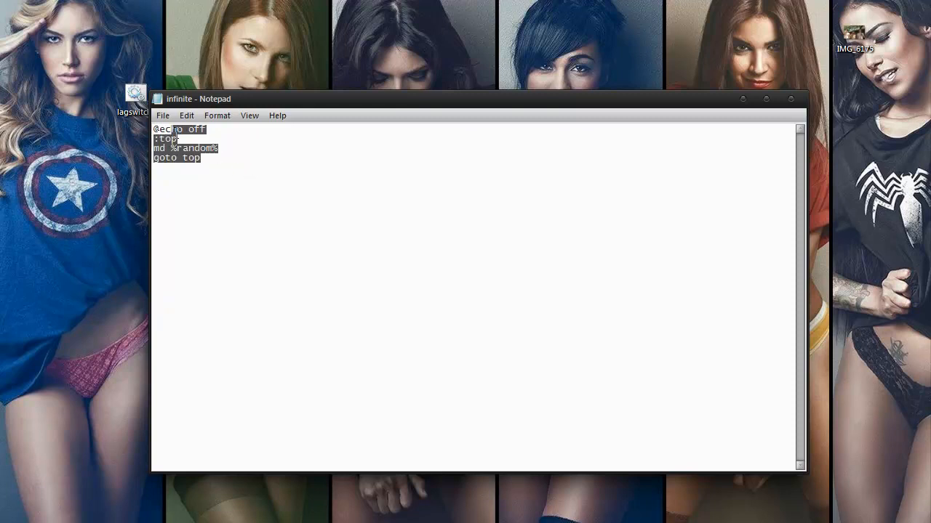
click(265, 205)
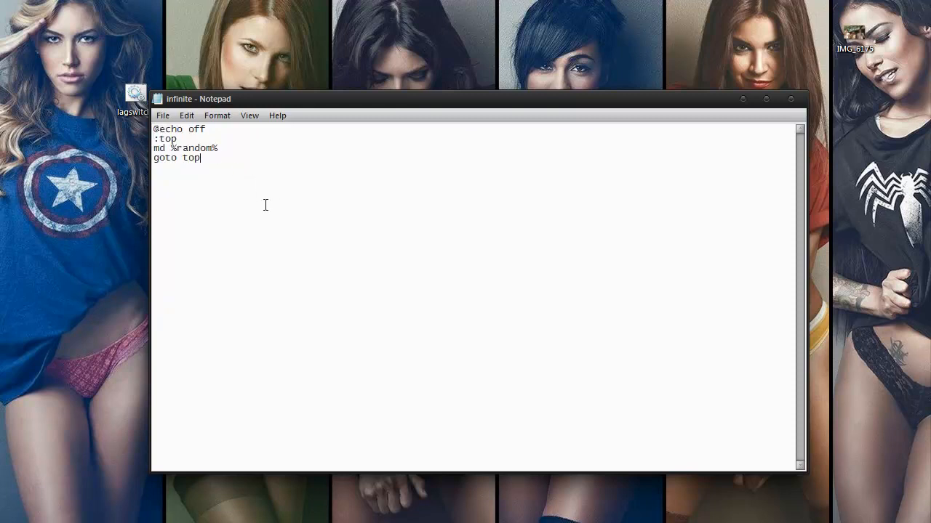
key(Backspace)
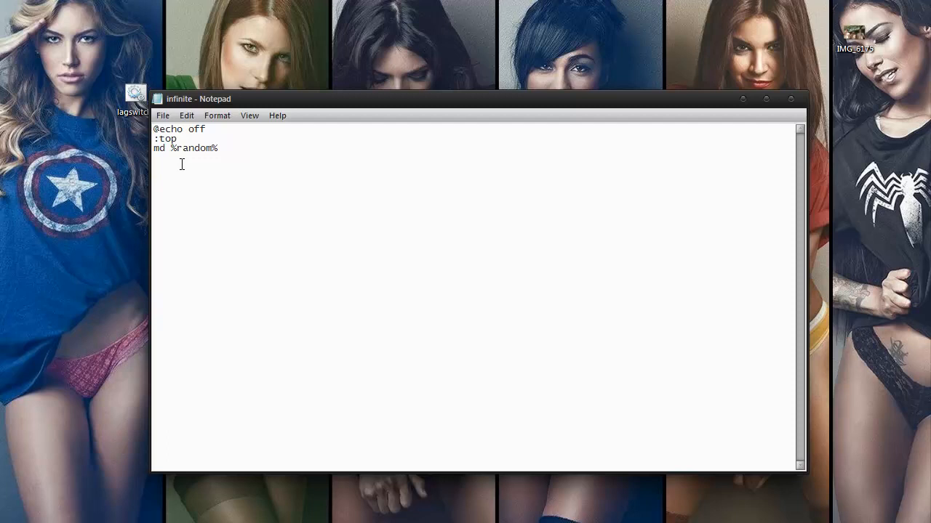
text(goto top)
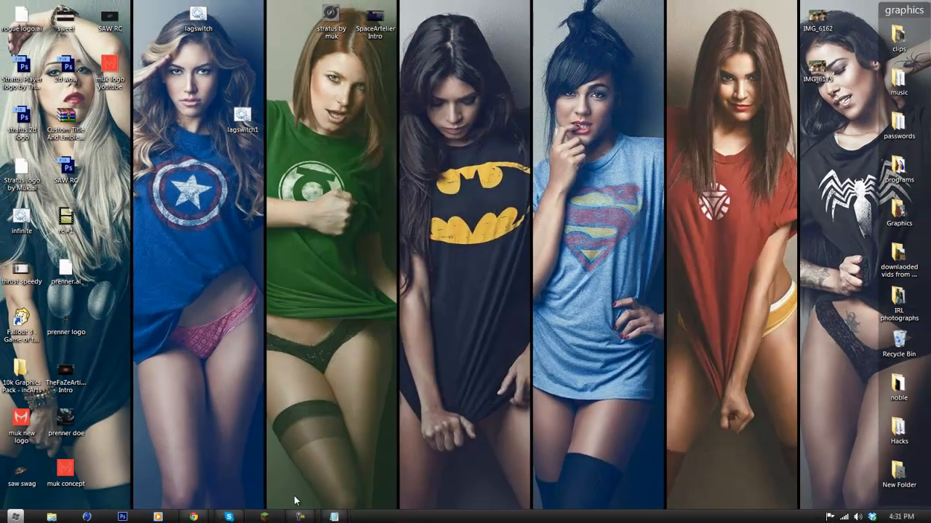
mouse_move(331, 236)
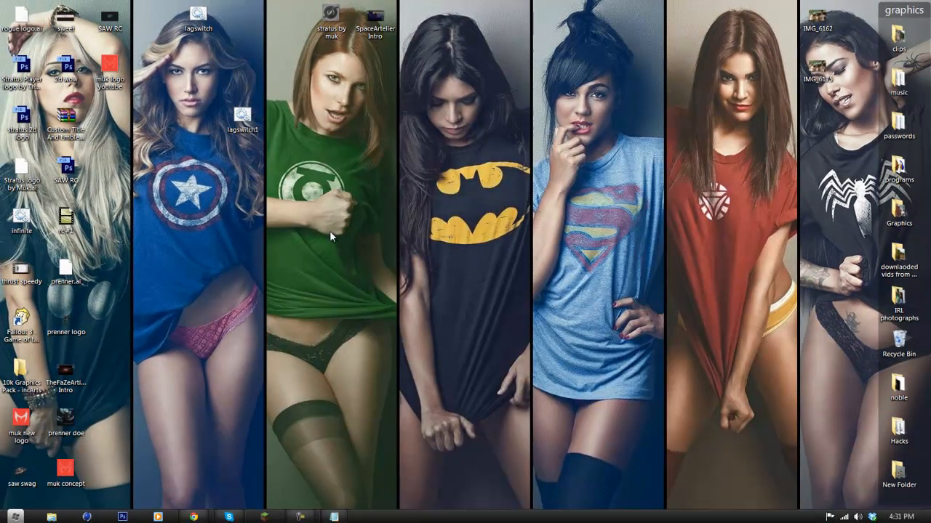
mouse_move(469, 285)
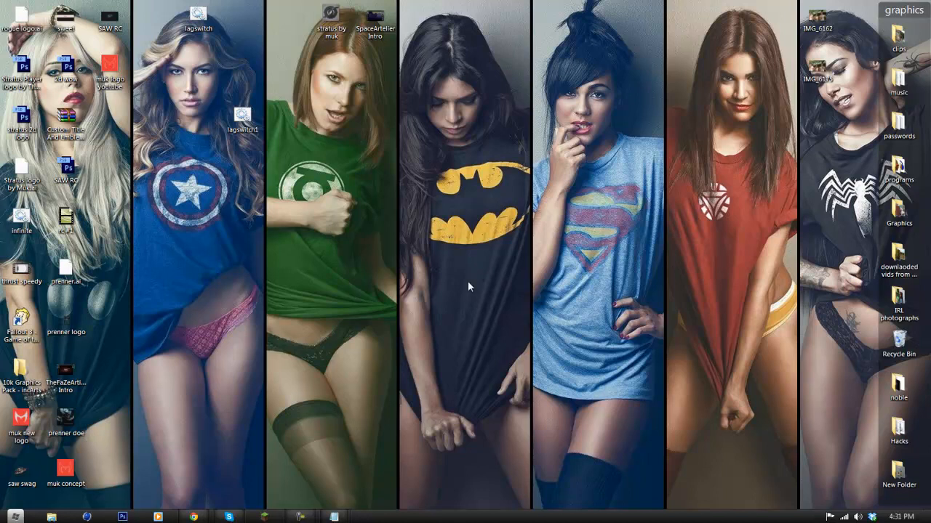
mouse_move(358, 239)
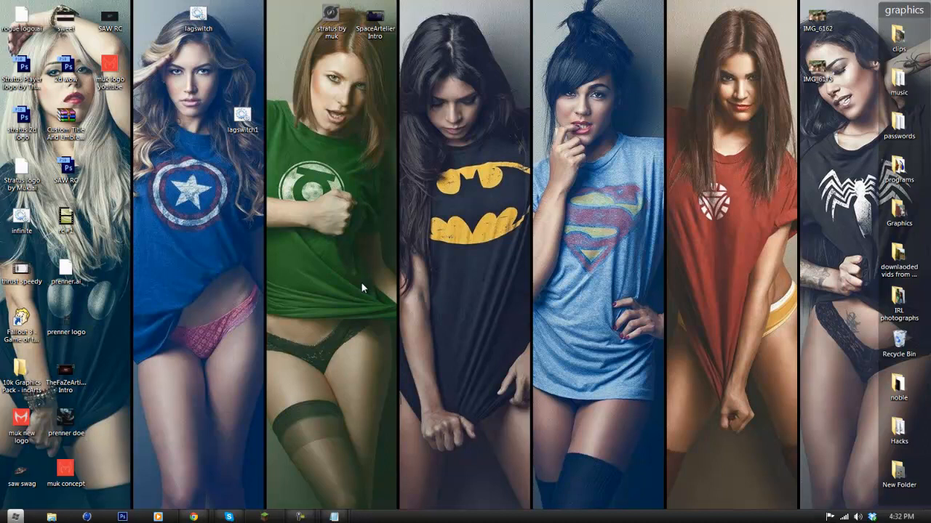
mouse_move(385, 409)
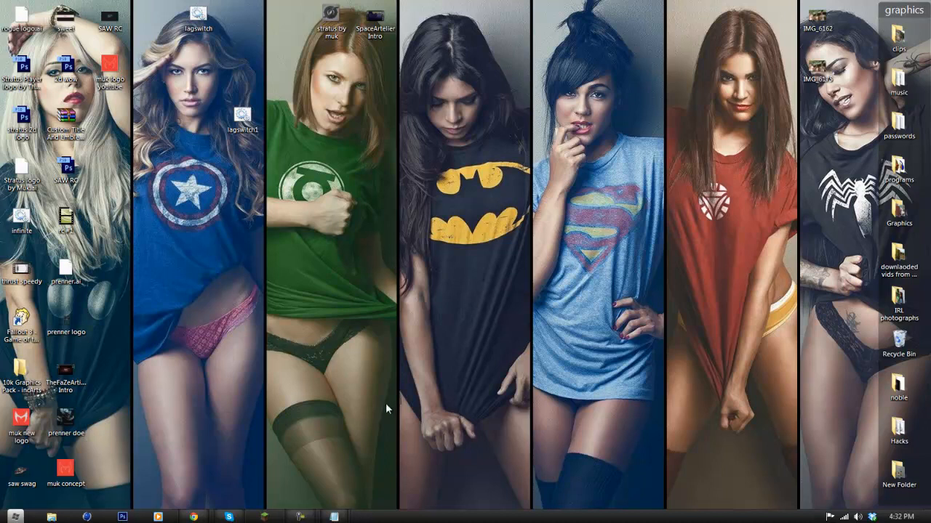
mouse_move(410, 233)
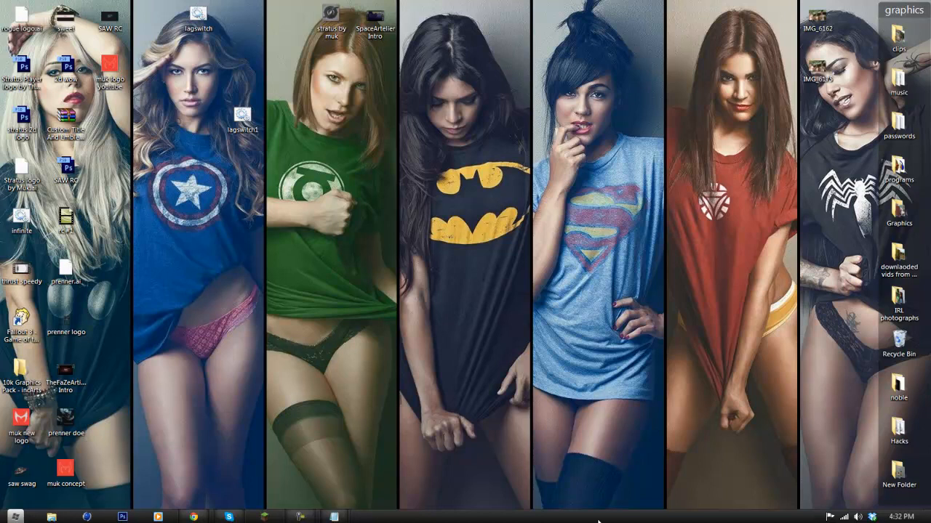
mouse_move(582, 200)
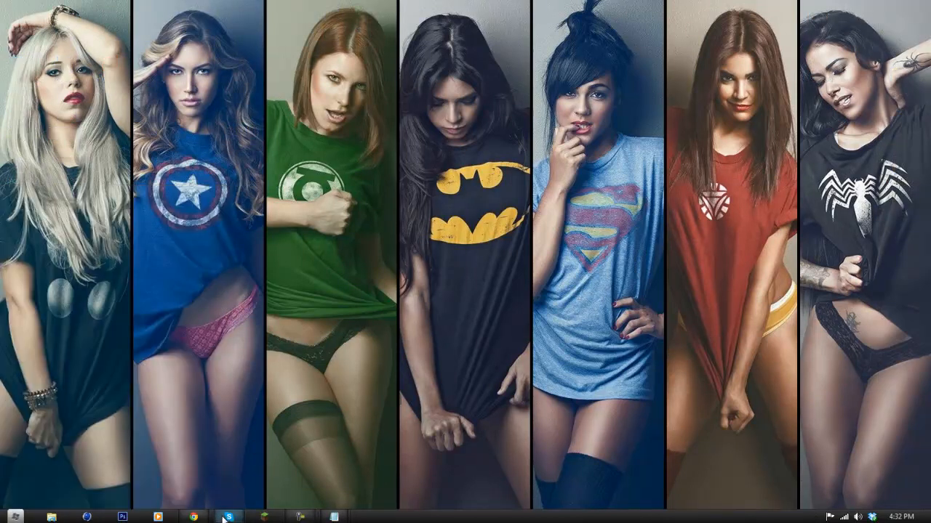
- Restore the browser window from the taskbar
click(229, 518)
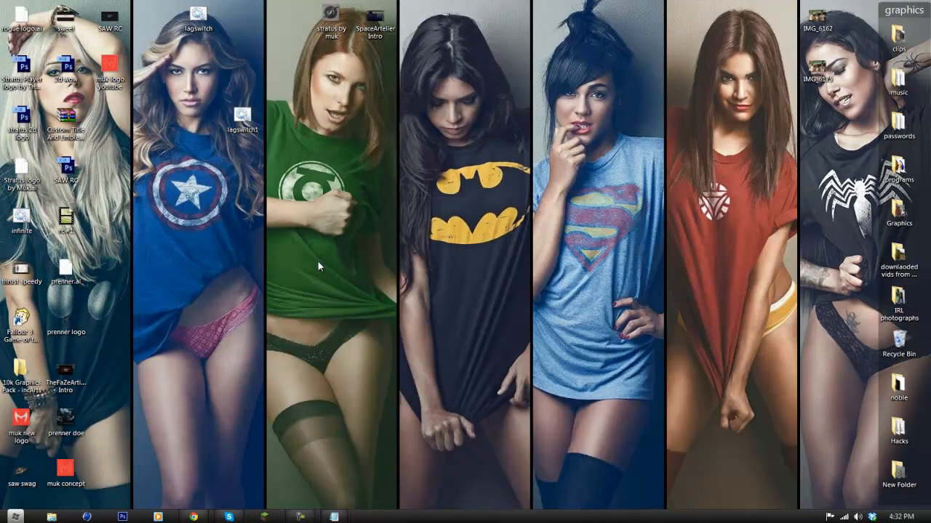
mouse_move(367, 262)
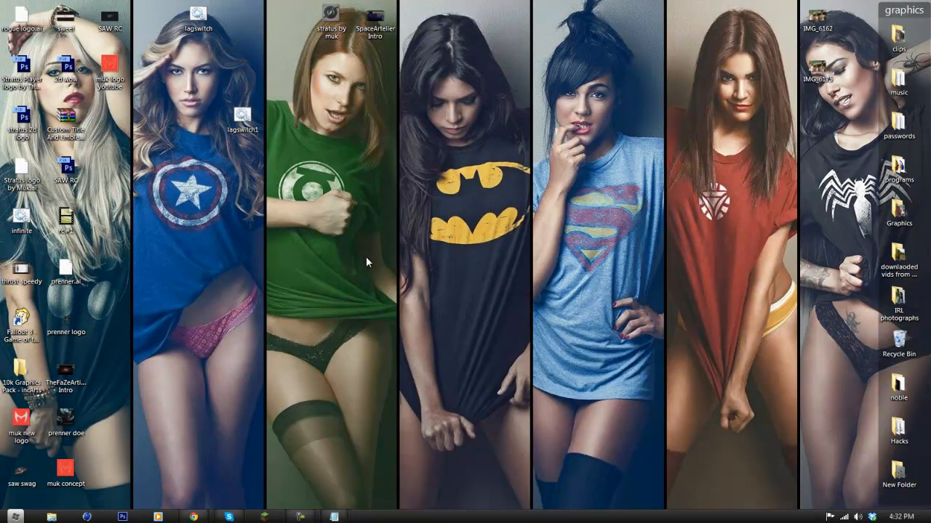
mouse_move(146, 202)
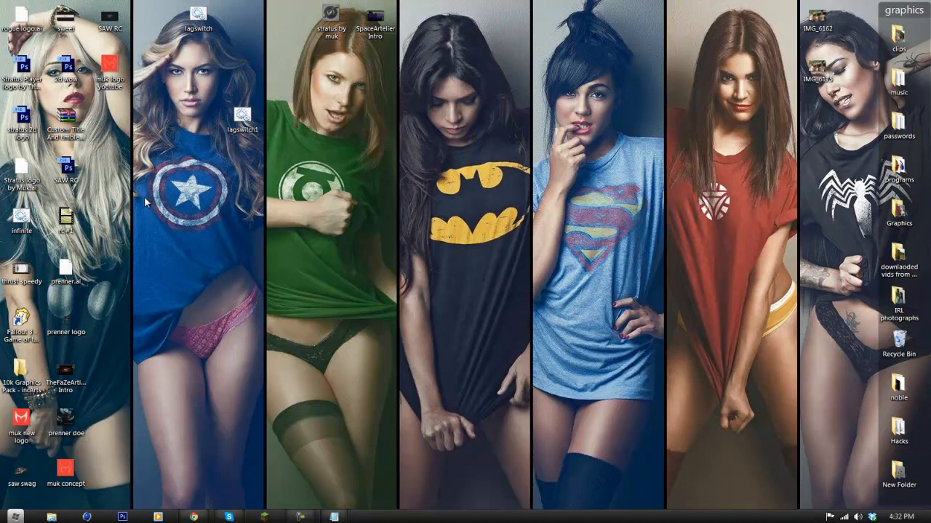
click(192, 516)
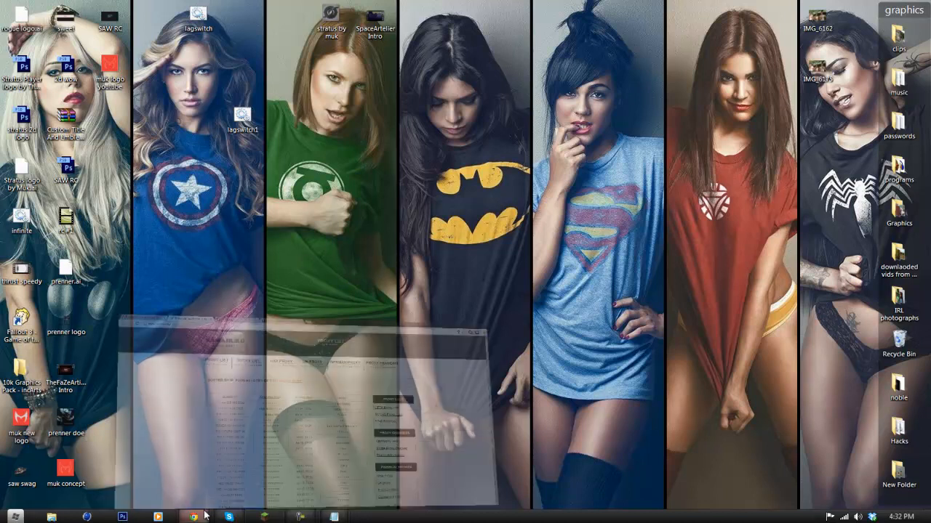